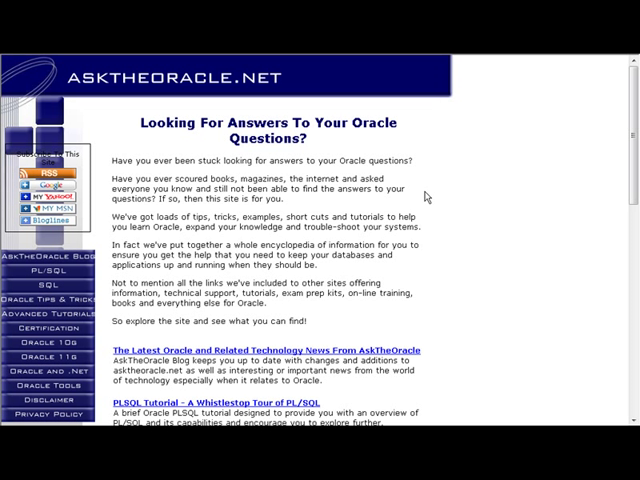
mouse_move(205, 320)
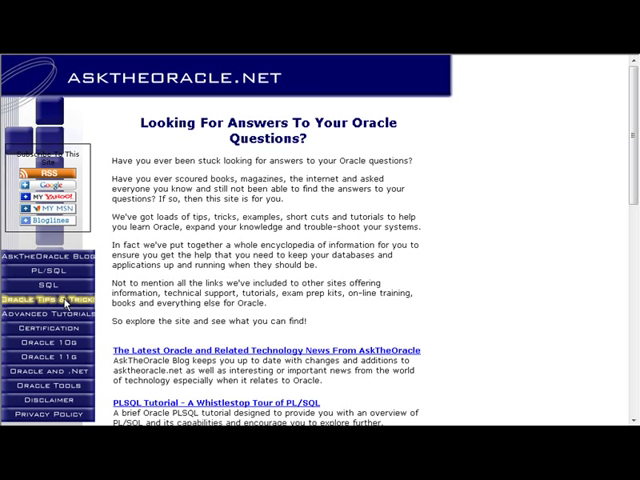
Move from the asktheoracle.net home page to the SQL Developer worksheet's 'hello world' FOR loop.
click(48, 300)
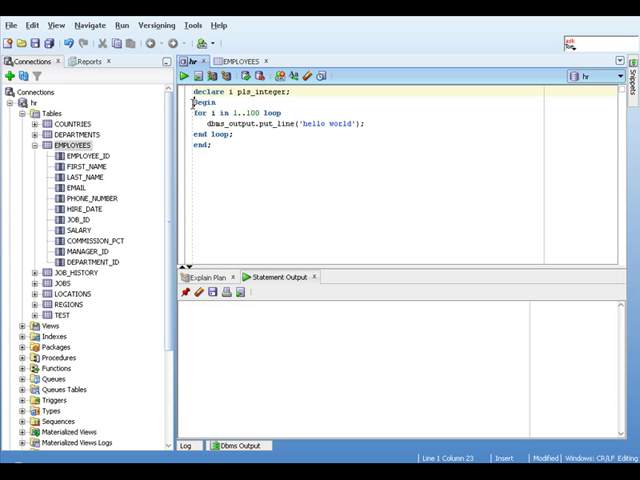
Recase BEGIN, set the range to 1..10, run the block and view 'hello world' output.
double_click(200, 102)
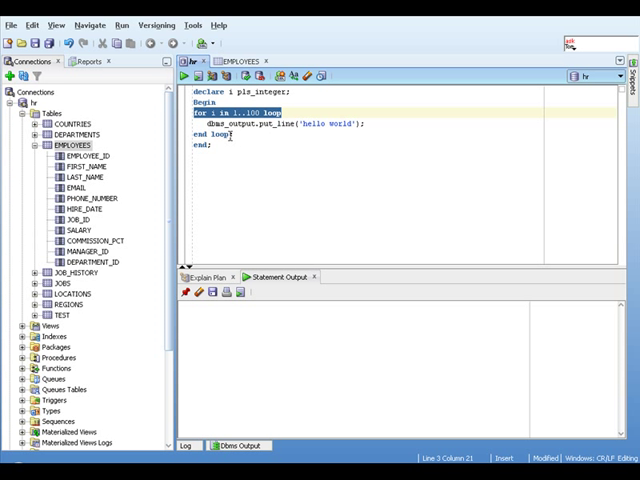
click(203, 134)
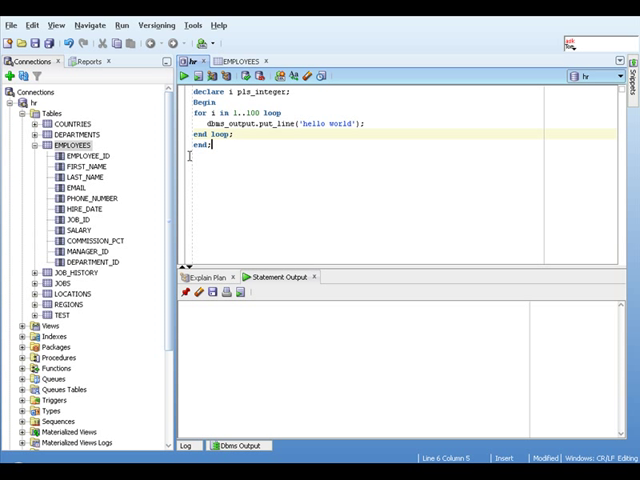
click(183, 76)
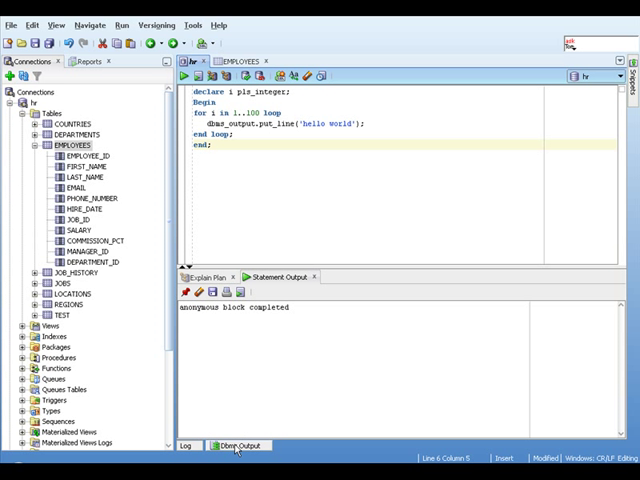
click(238, 446)
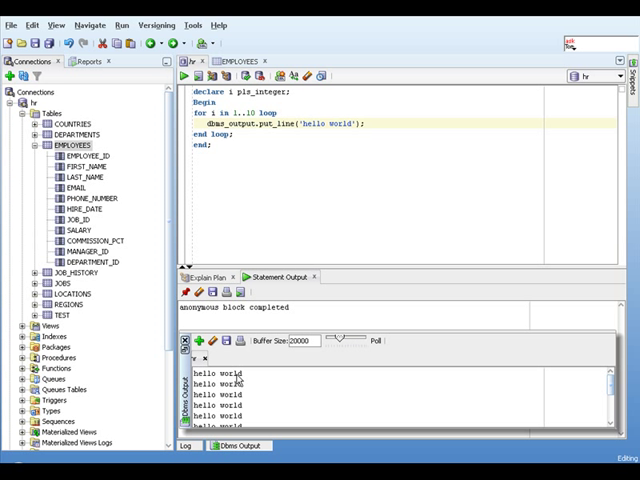
mouse_move(293, 182)
text(rec)
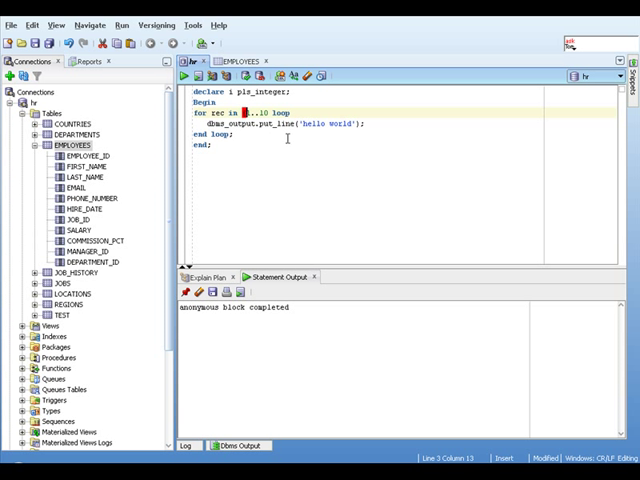
Make the FOR loop iterate over (select employee_id from employees).
text((select employee_id)
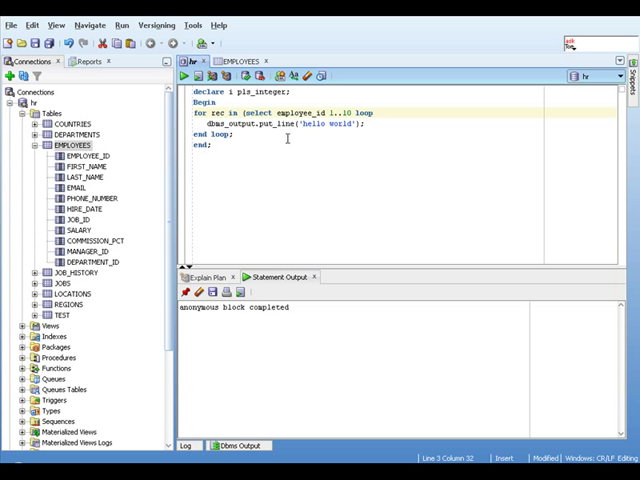
text(from employees)
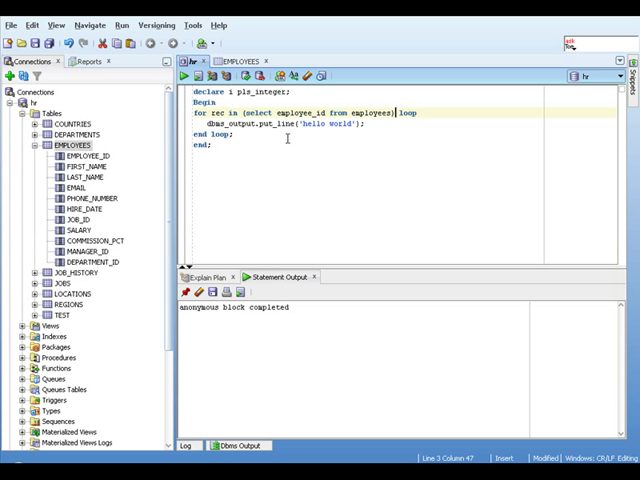
double_click(392, 127)
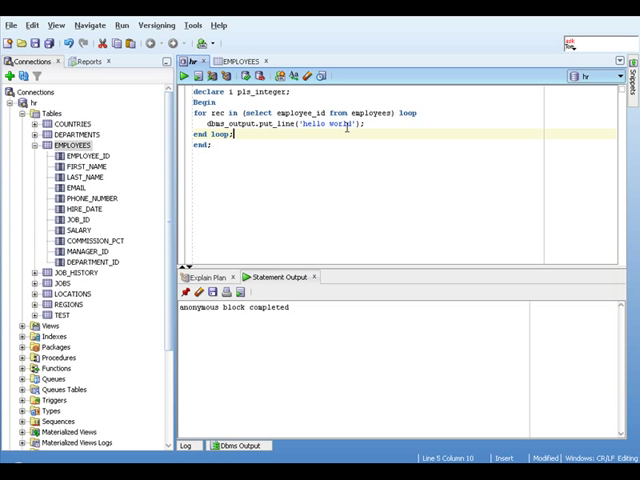
Print rec.employee_id instead of 'hello world' in put_line.
click(347, 124)
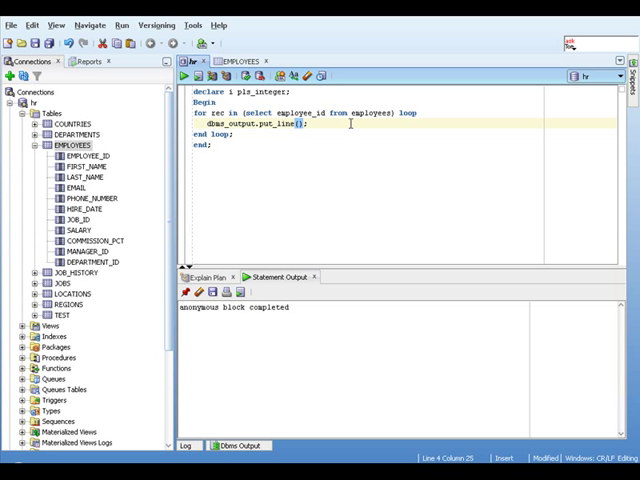
text(rec.)
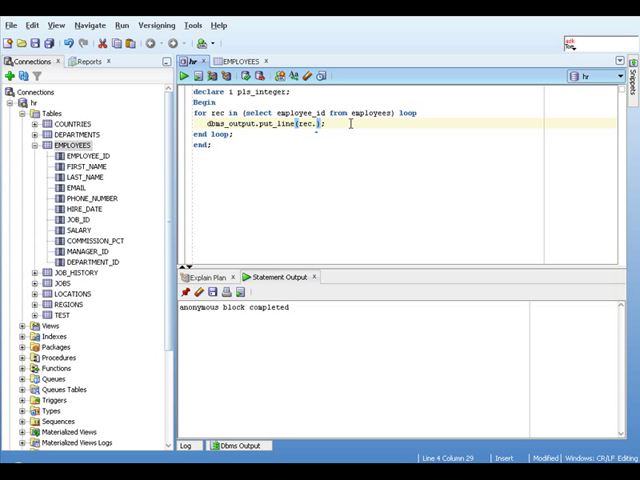
text(employee_id)
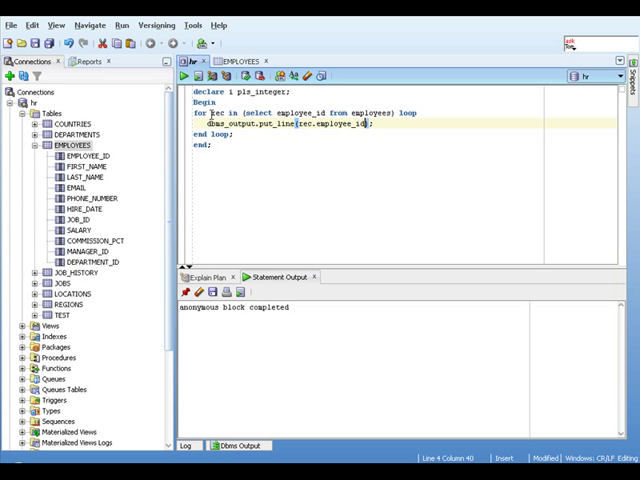
Run the revised block and view employee ids 100, 101, 102 in Dbms Output.
double_click(213, 114)
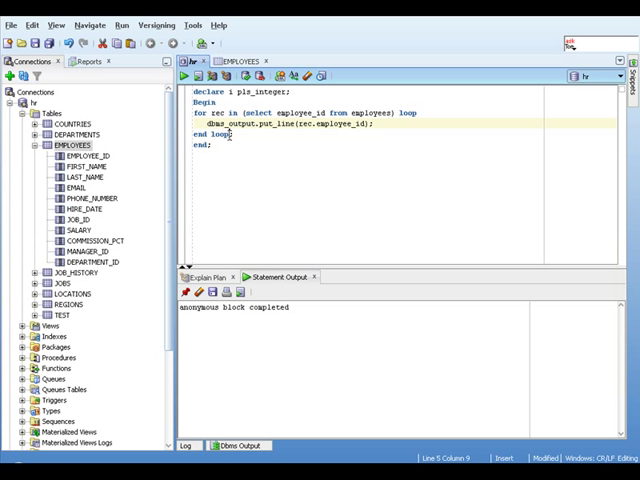
click(235, 199)
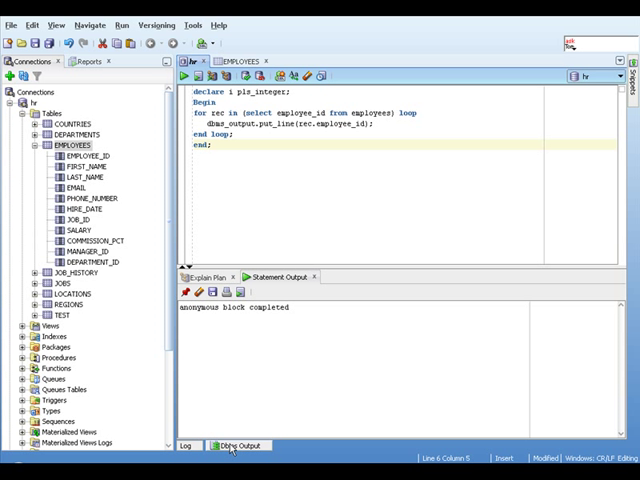
click(240, 445)
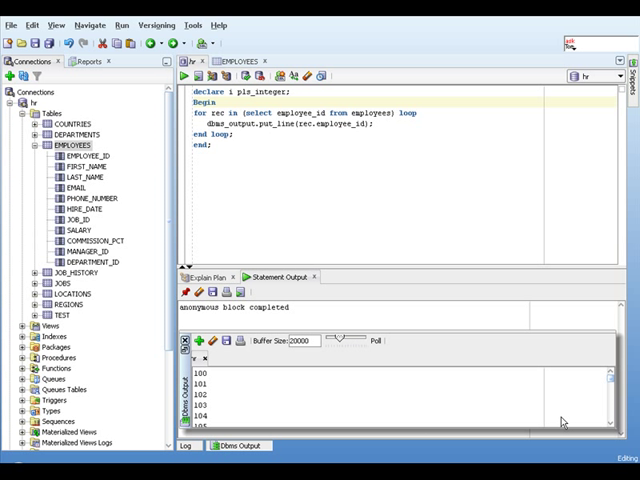
mouse_move(379, 400)
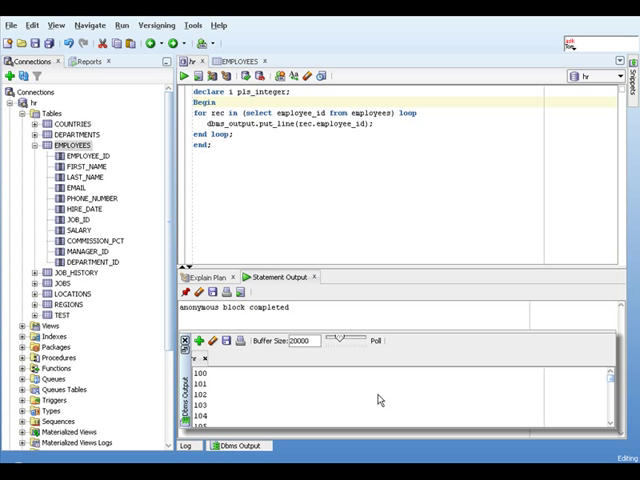
mouse_move(329, 384)
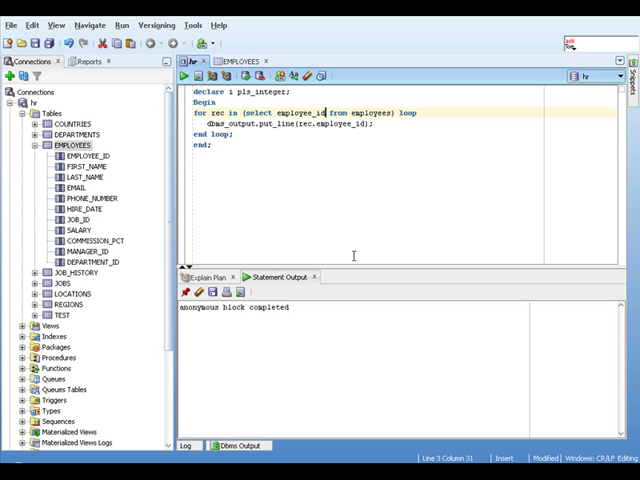
Select first_name||last_name as name and append ' ' || rec.name to put_line.
text(,)
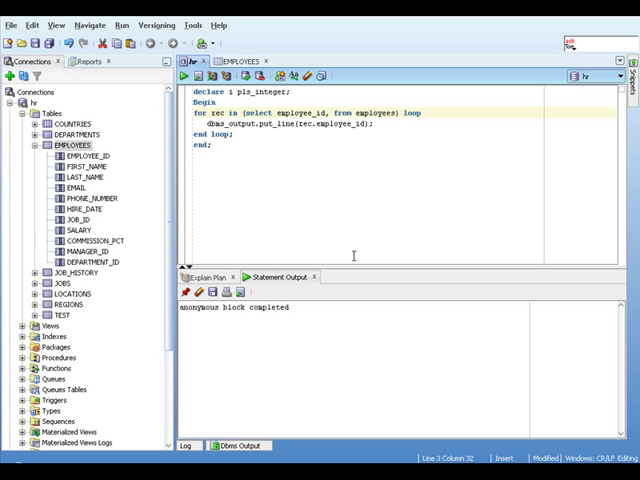
text(first)
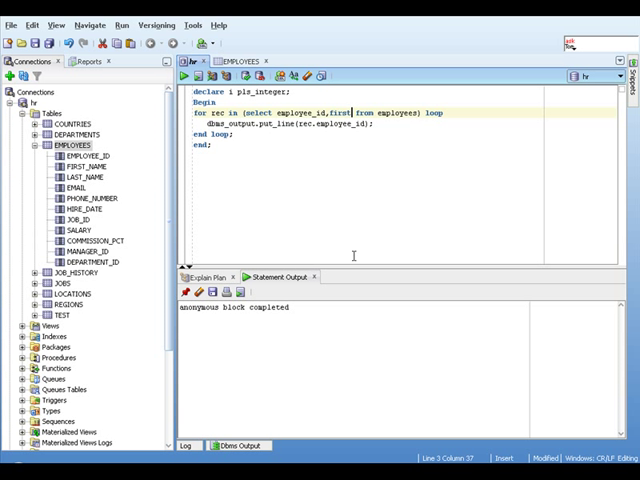
text(_name)
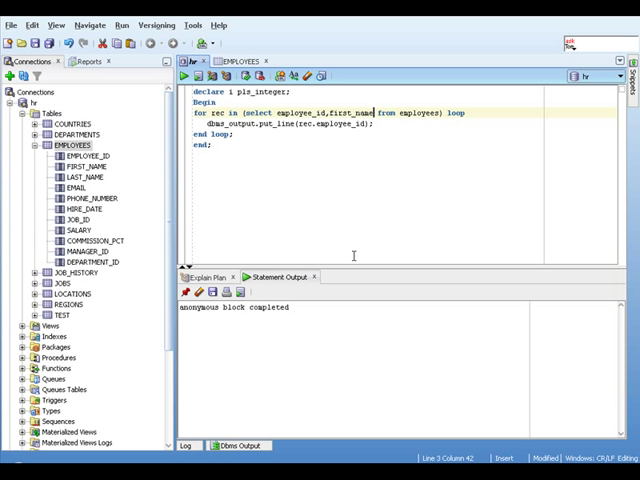
text(||last_name)
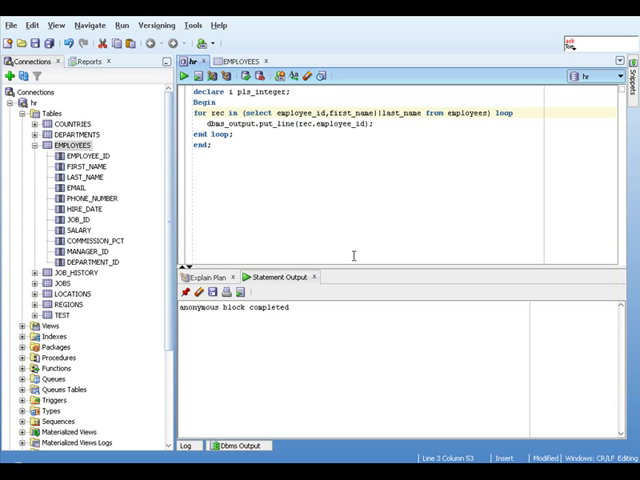
click(239, 445)
text(||' '||)
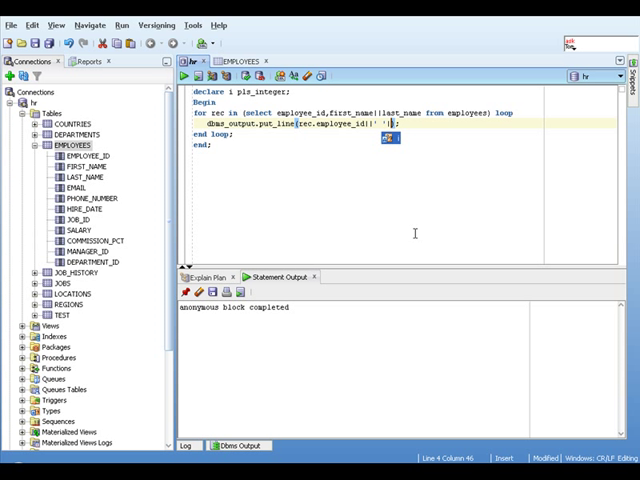
text(rec.name)
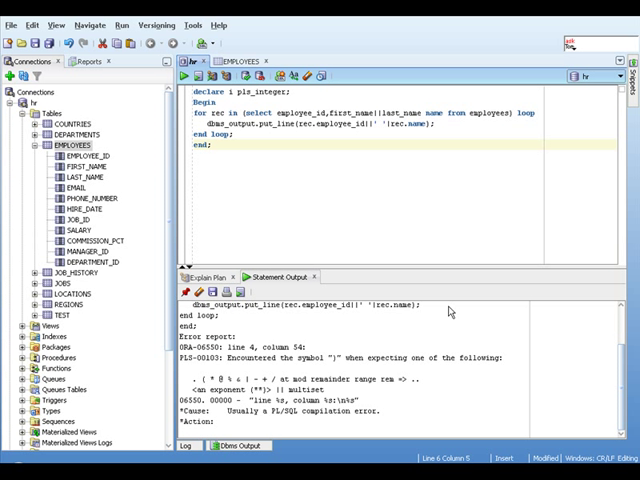
mouse_move(415, 330)
text(|)
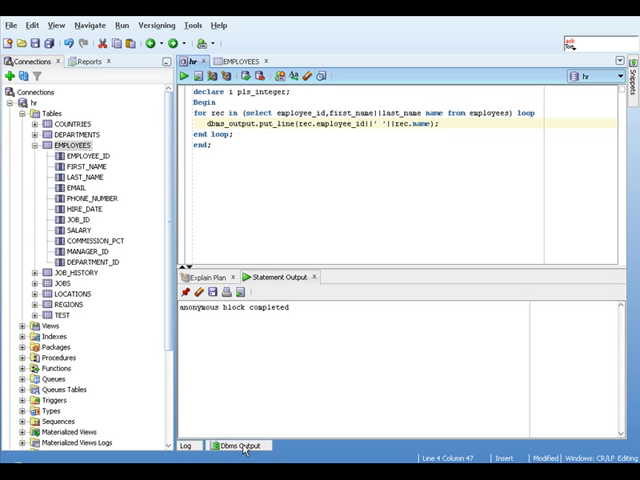
Scroll Dbms Output through the id-and-name lines such as 100 StevenKing.
click(240, 445)
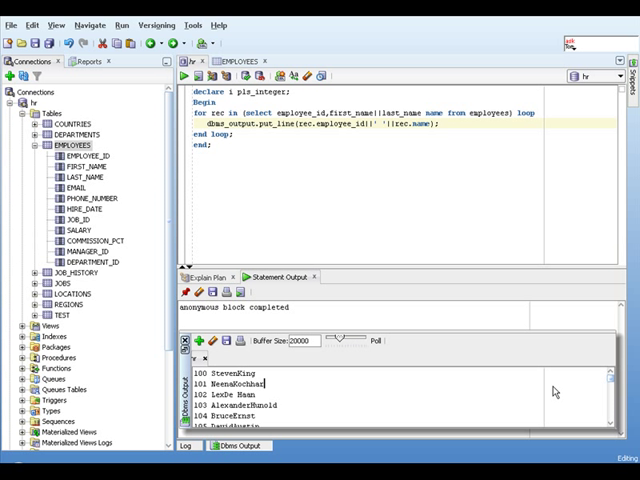
scroll(down, 3)
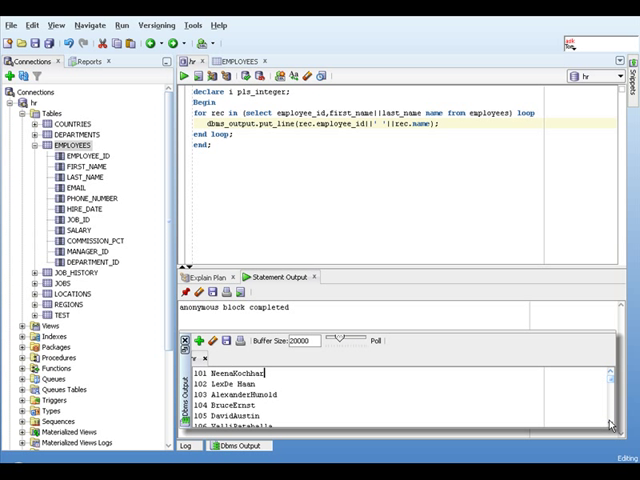
scroll(down, 3)
text(While)
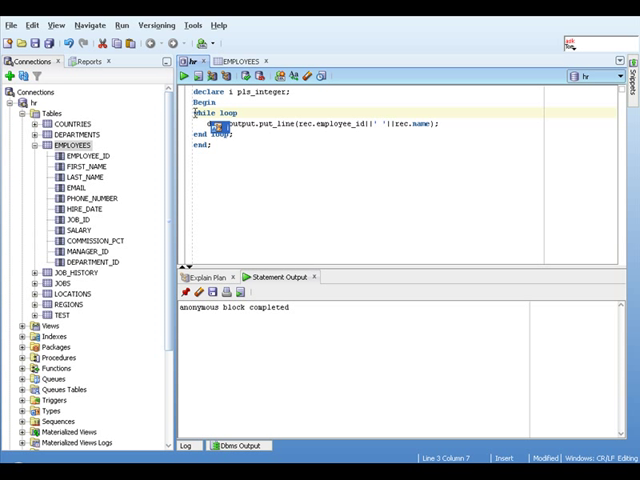
Change the header to WHILE go LOOP, print 'hello world', then add go := false.
text(go)
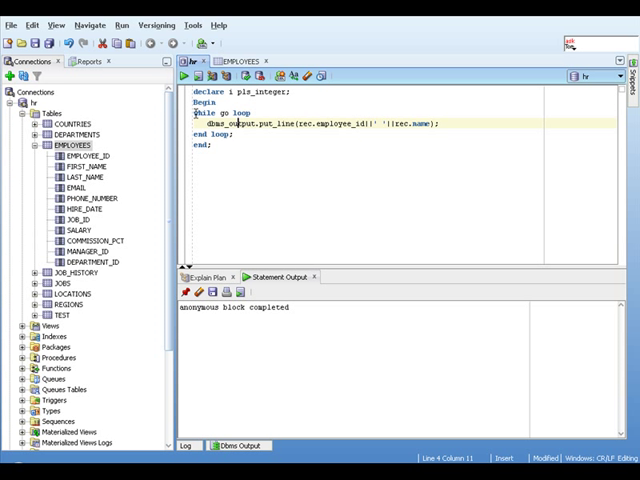
click(432, 130)
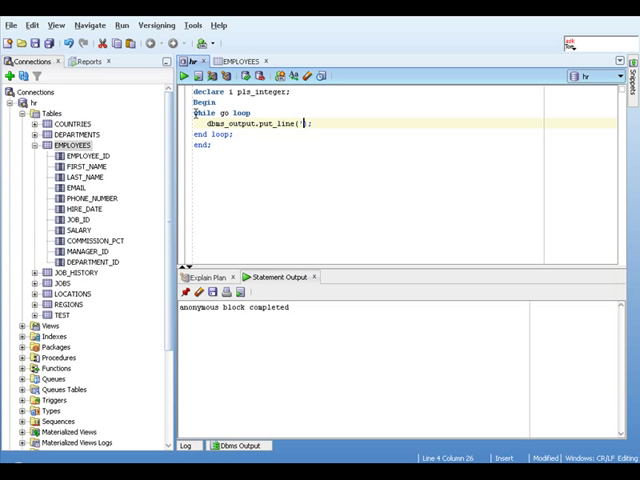
text(hello w)
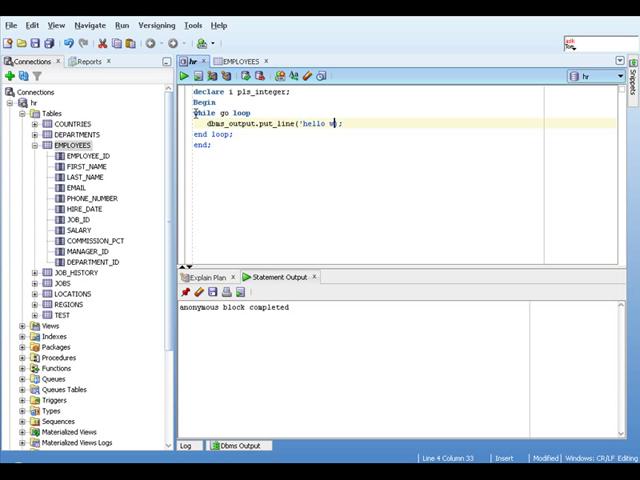
text(orld)
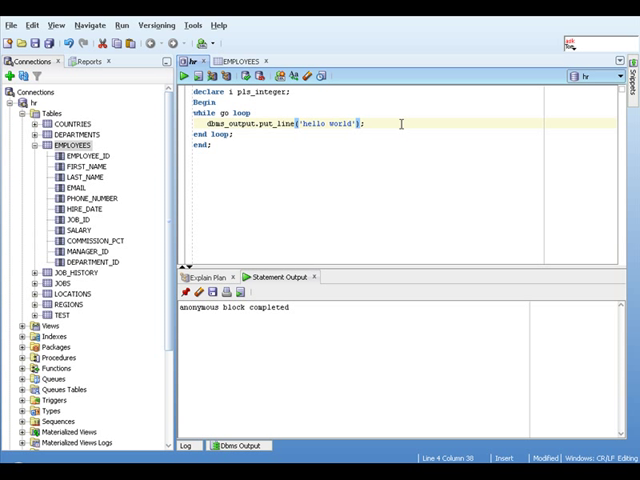
key(Enter)
text(go )
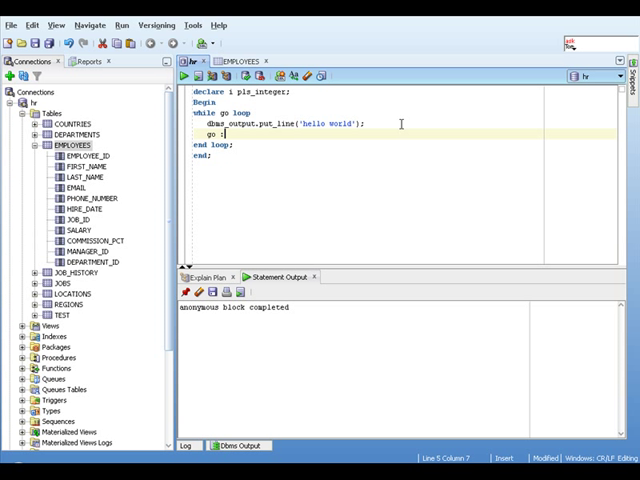
text(:= false;)
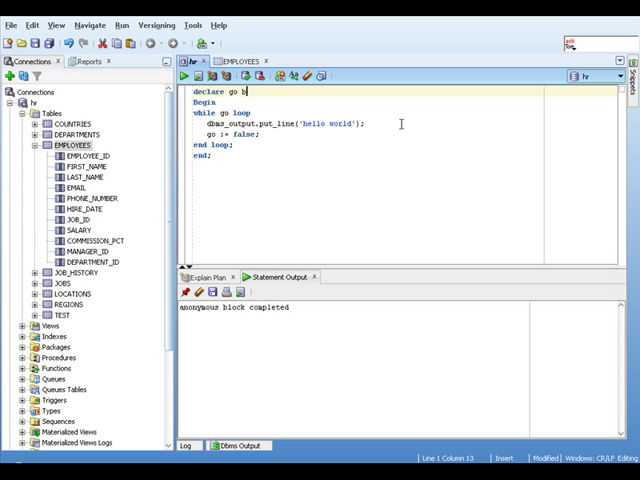
Replace the integer i declaration with go boolean := TRUE.
text(oolean :=)
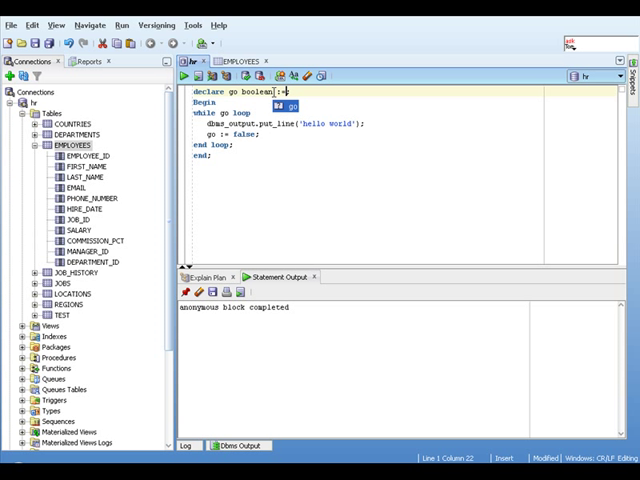
text(T)
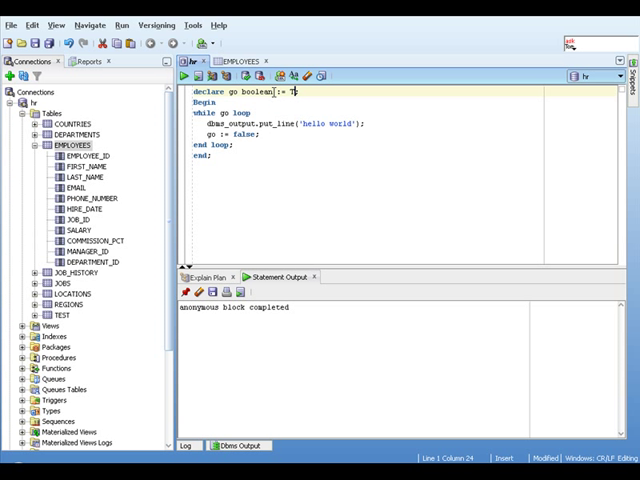
text(RUE)
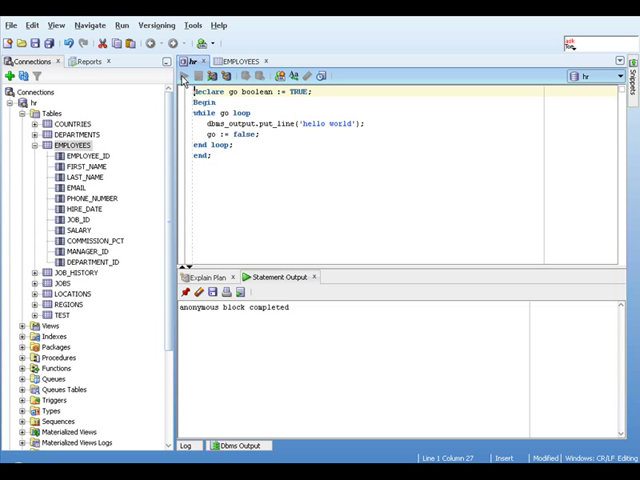
Run the WHILE loop block and see one 'hello world' line in Dbms Output.
click(240, 445)
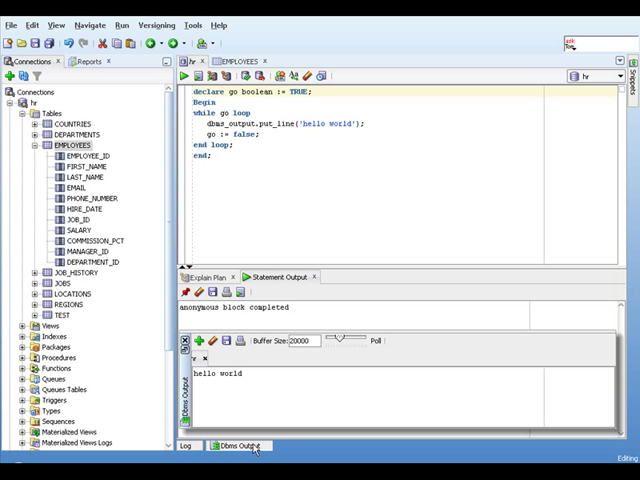
mouse_move(271, 409)
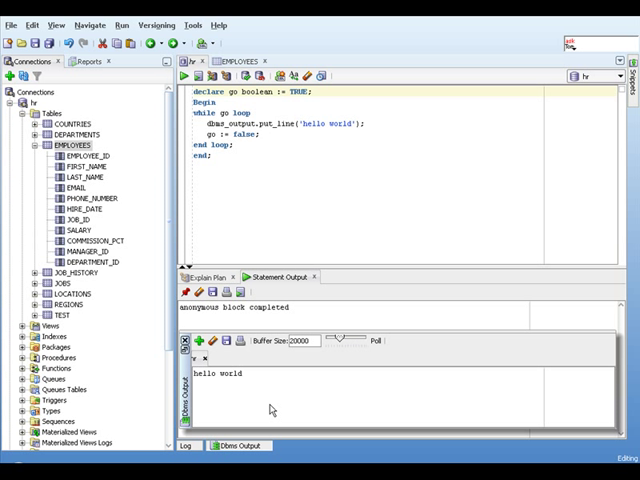